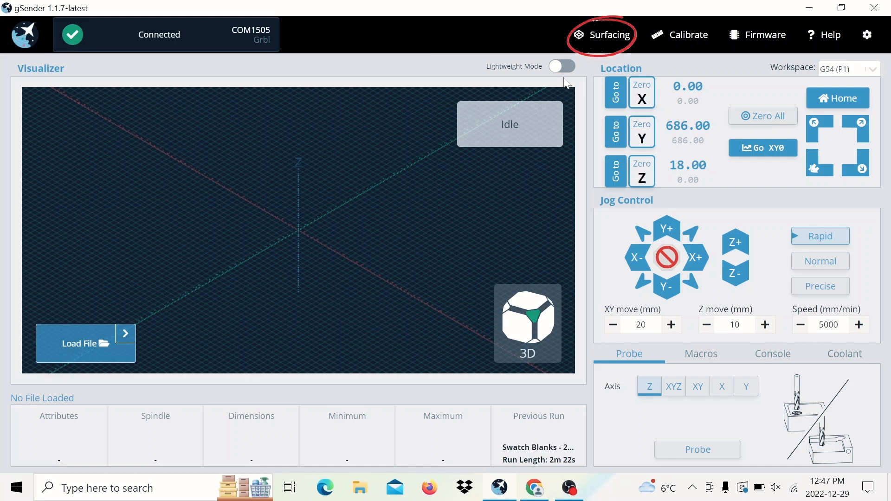
pyautogui.moveTo(618, 42)
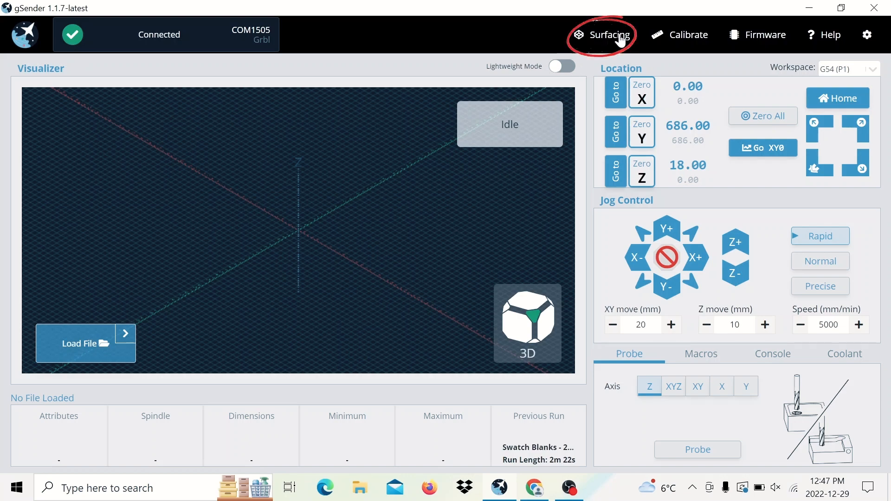
# - Open the Surfacing Tool with its default 160 × 160 mm, 22 mm bit job and select the X field
pyautogui.click(610, 35)
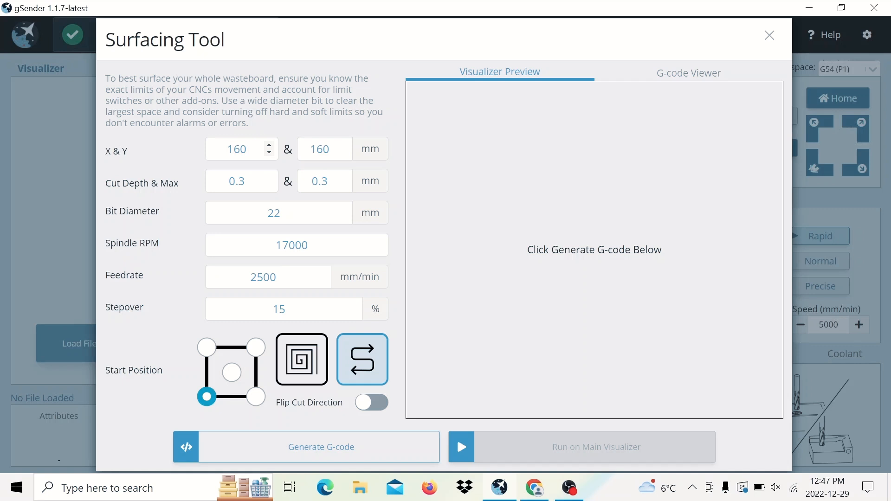
pyautogui.click(237, 149)
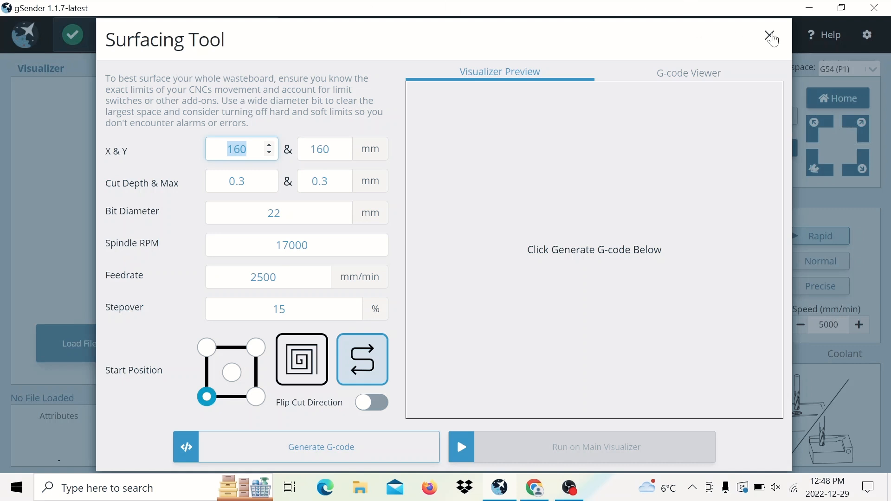
# - Close the Surfacing Tool and jog the machine to X 350, Y 95 using Normal jog
pyautogui.click(773, 36)
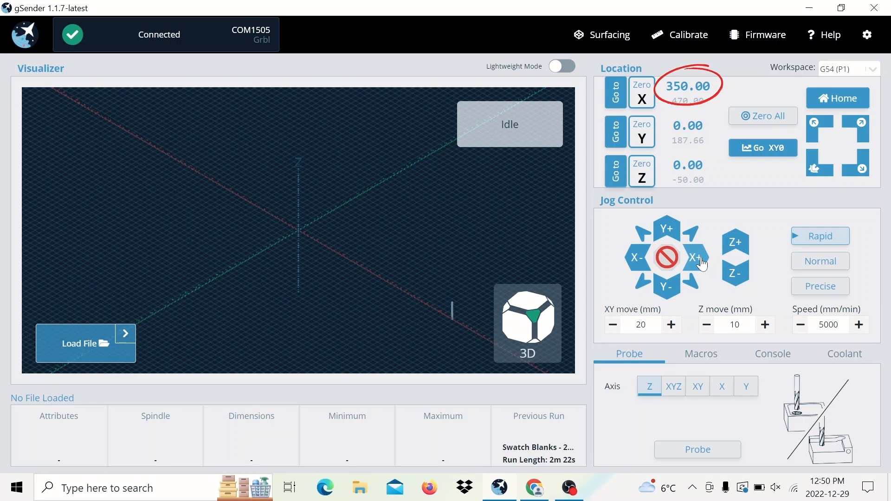
pyautogui.moveTo(667, 288)
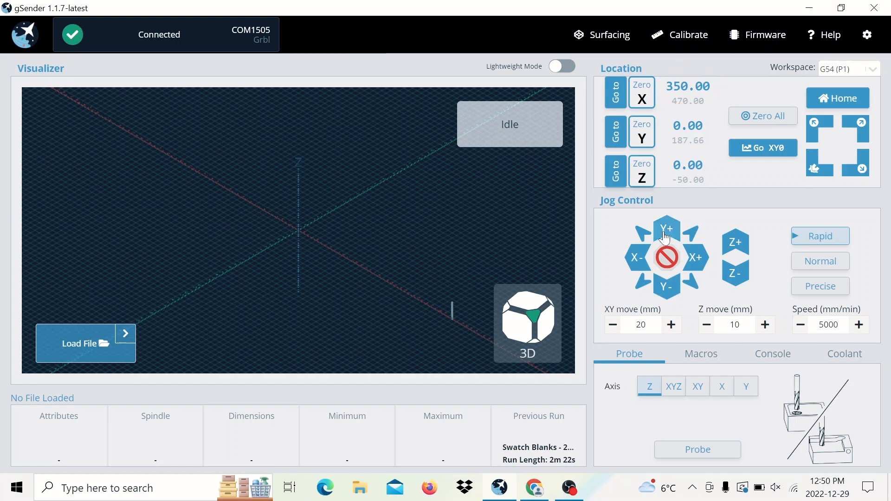
pyautogui.click(666, 228)
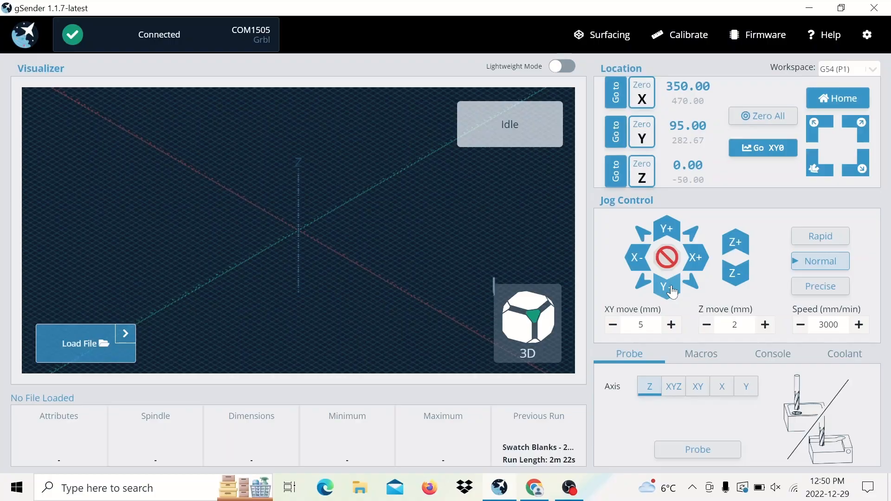
pyautogui.moveTo(619, 6)
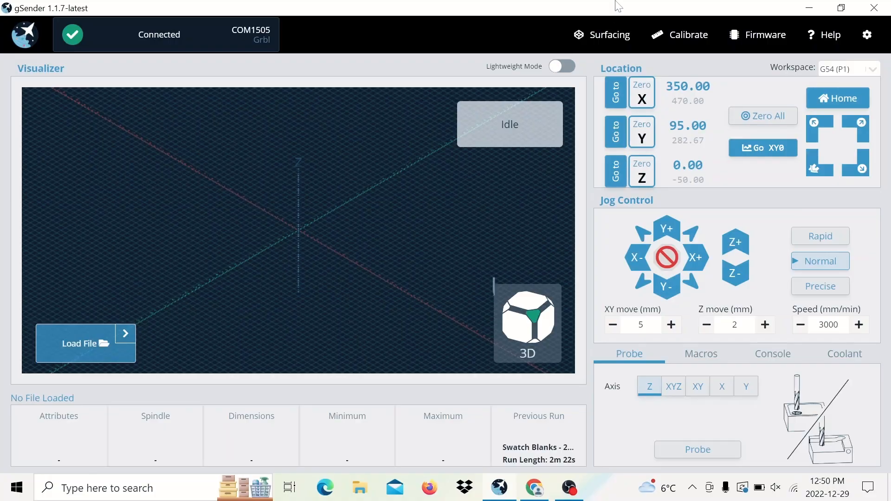
# - Reopen the Surfacing Tool and enter an X width of 360 mm
pyautogui.click(602, 35)
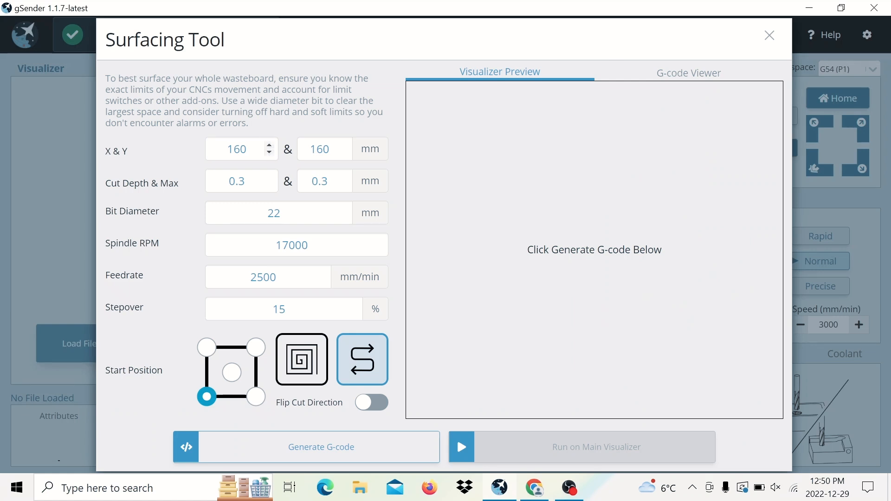
pyautogui.click(235, 149)
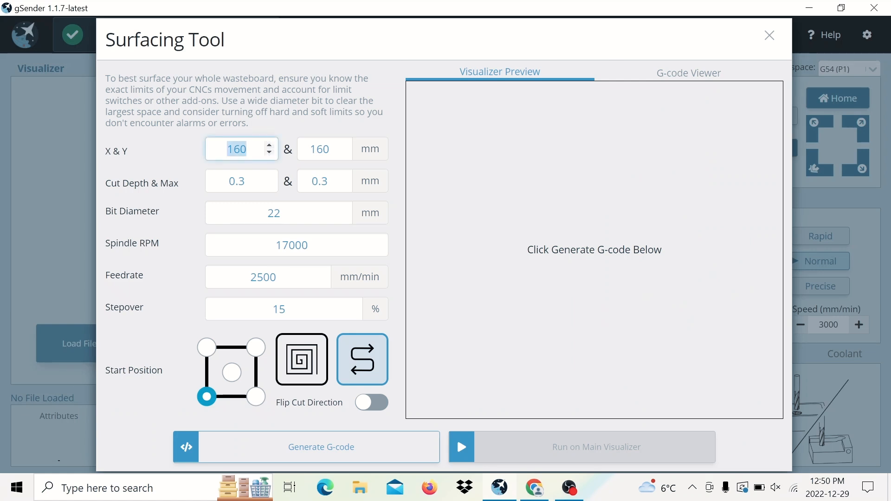
pyautogui.write('360')
pyautogui.click(324, 149)
pyautogui.write('110')
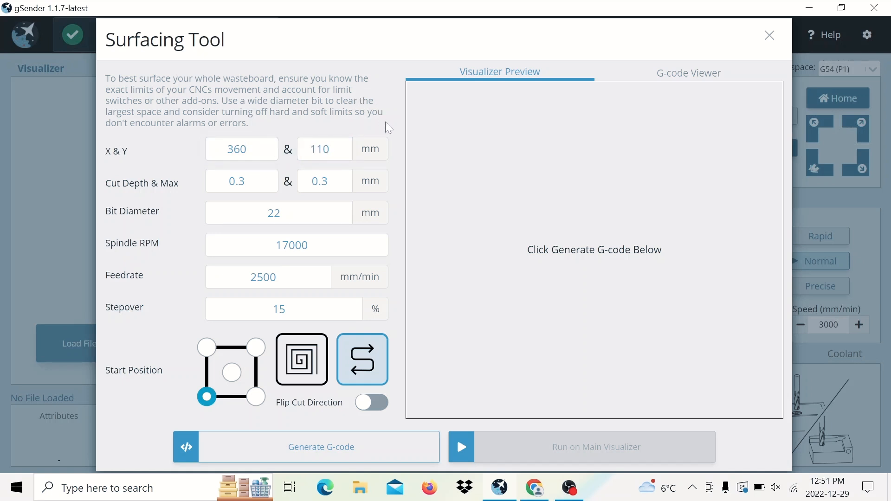
pyautogui.moveTo(659, 45)
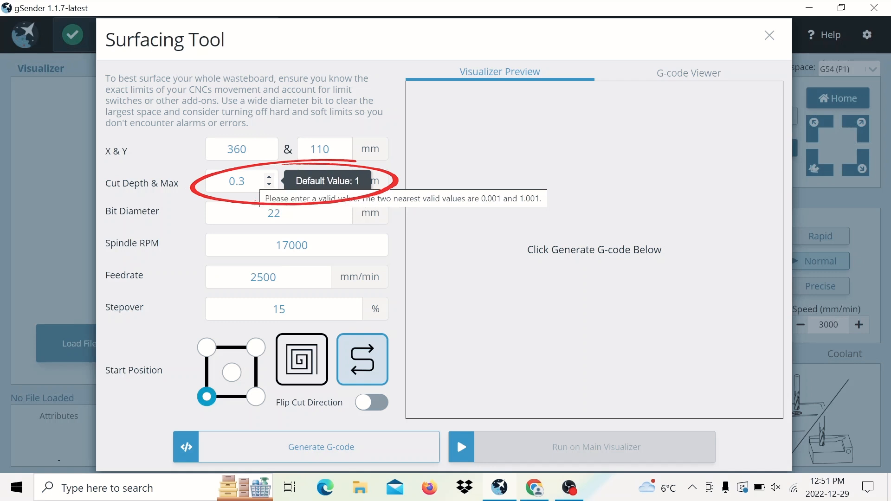
# - Set cut depth and max depth to 1 mm, feedrate 1800 mm/min and stepover 40%
pyautogui.tripleClick(236, 181)
pyautogui.write('0.')
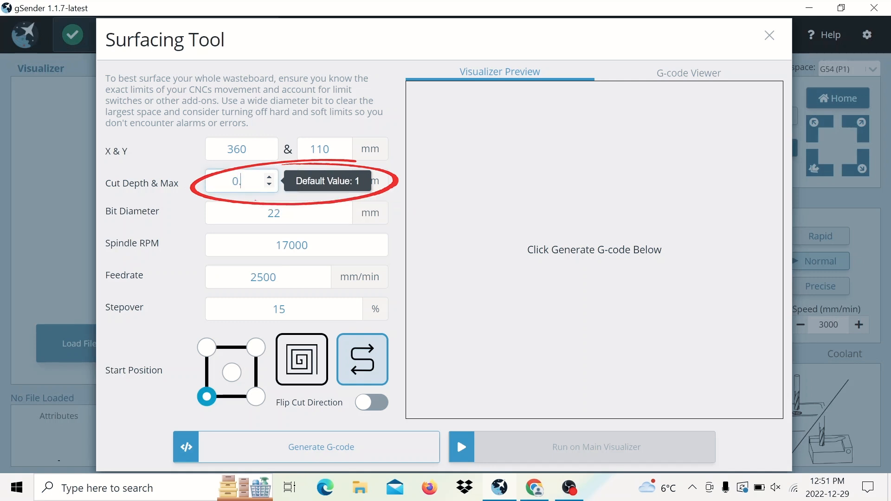
pyautogui.write('1')
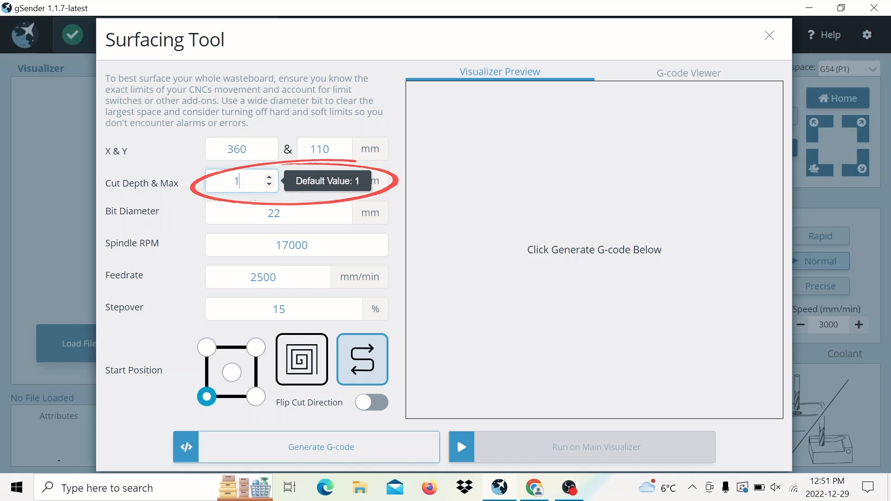
pyautogui.click(324, 180)
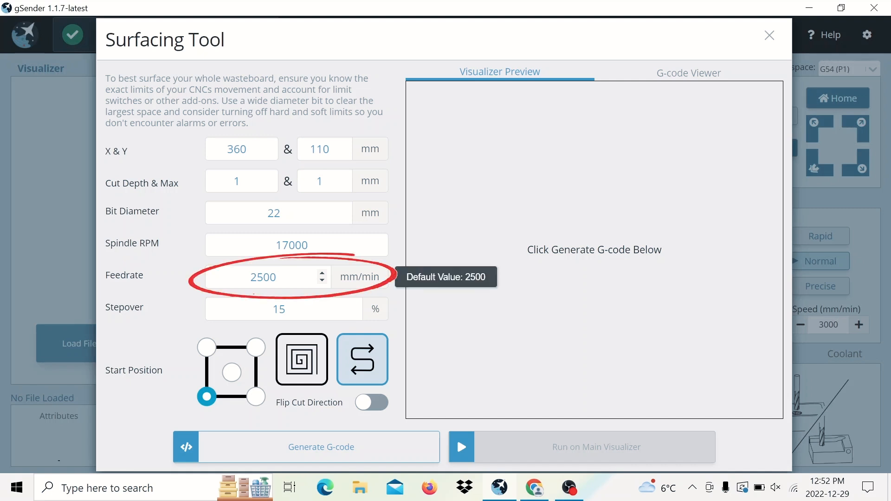
pyautogui.write('18')
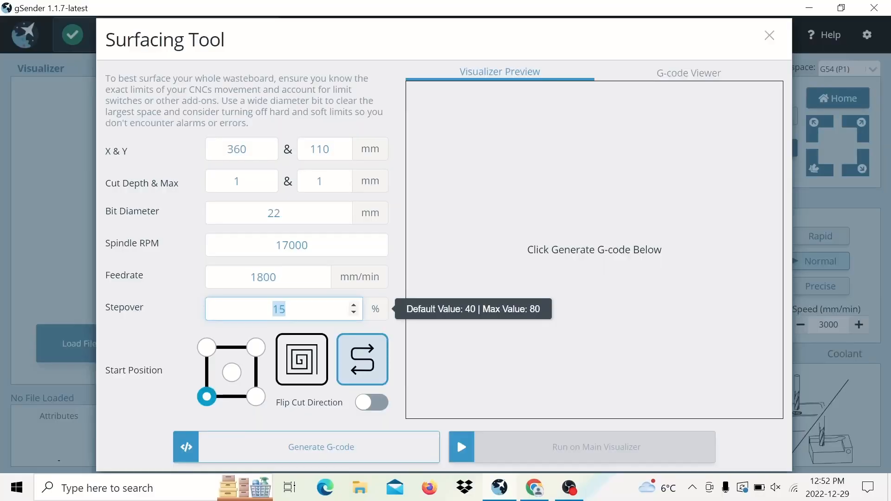
pyautogui.write('40')
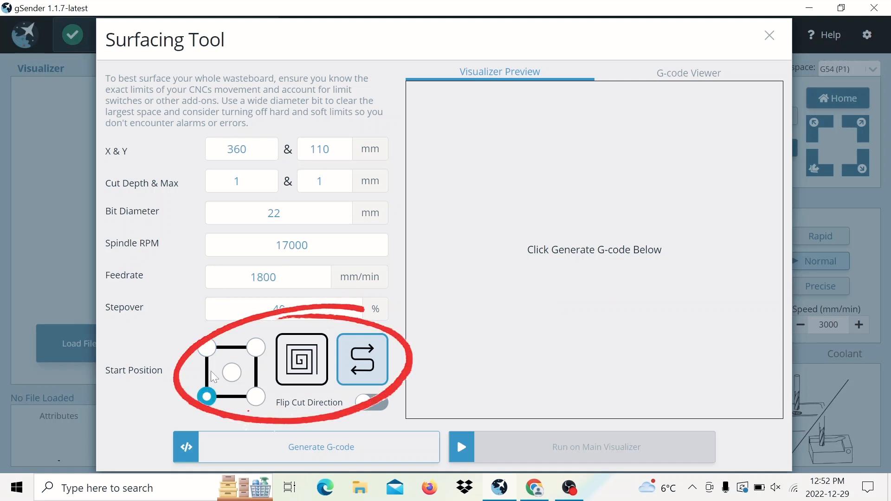
pyautogui.moveTo(223, 403)
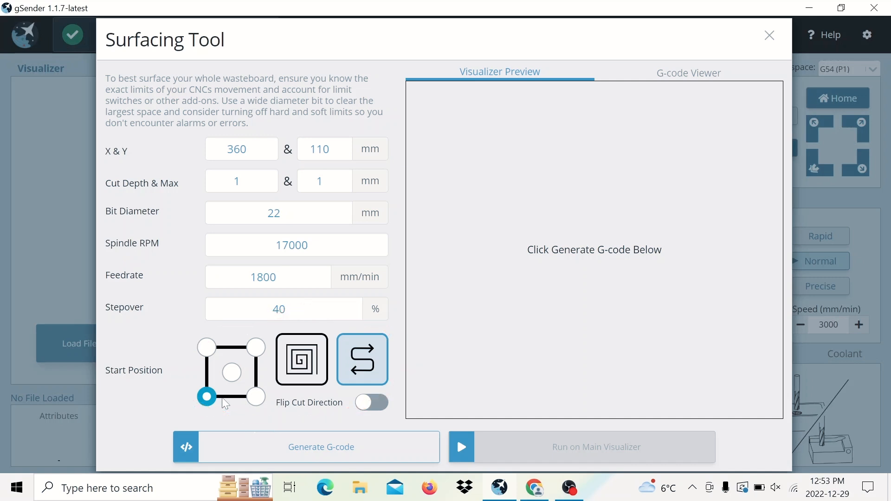
pyautogui.moveTo(210, 335)
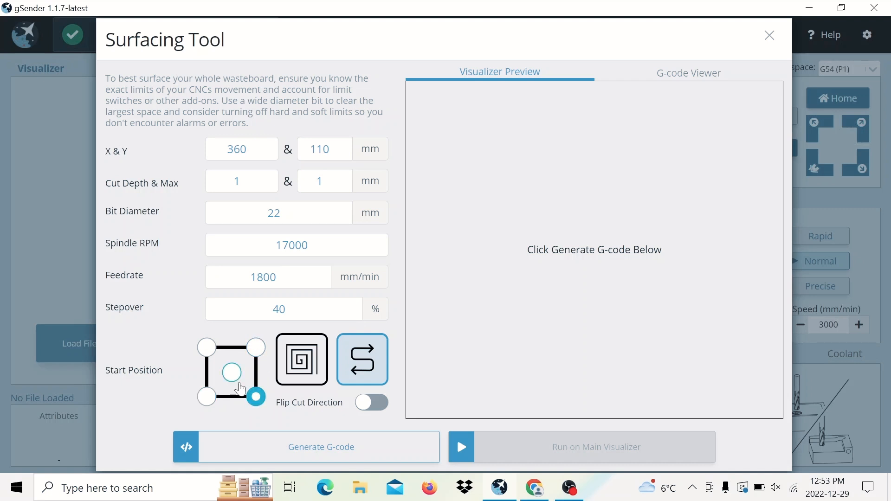
pyautogui.click(205, 396)
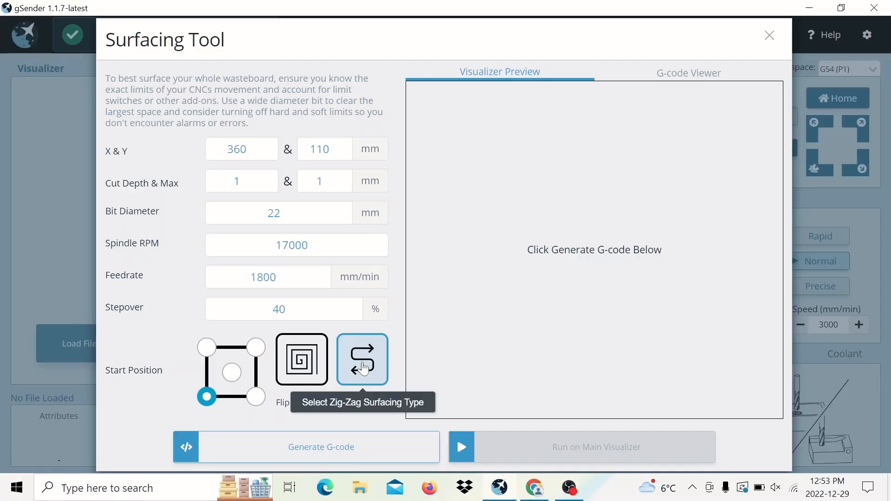
# - Select the spiral surfacing pattern, keeping the bottom-left start position
pyautogui.click(302, 360)
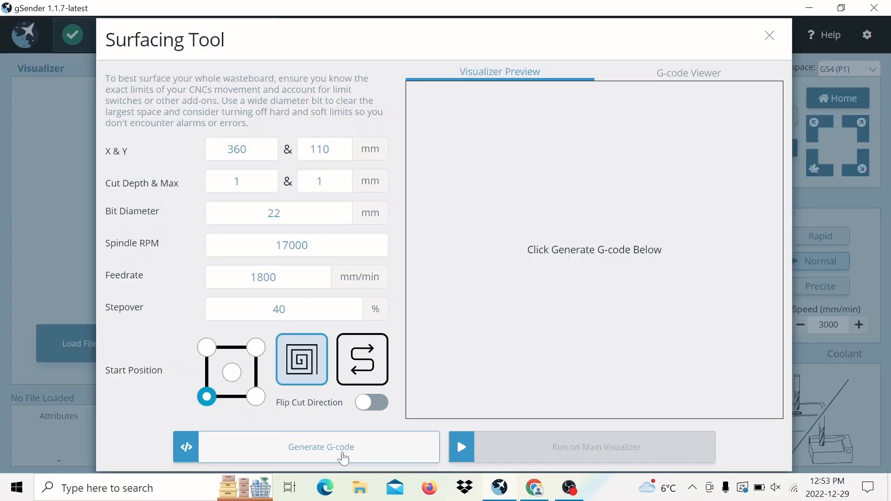
# - Generate the spiral toolpath, then switch to zig-zag and regenerate a 69-line toolpath
pyautogui.click(321, 447)
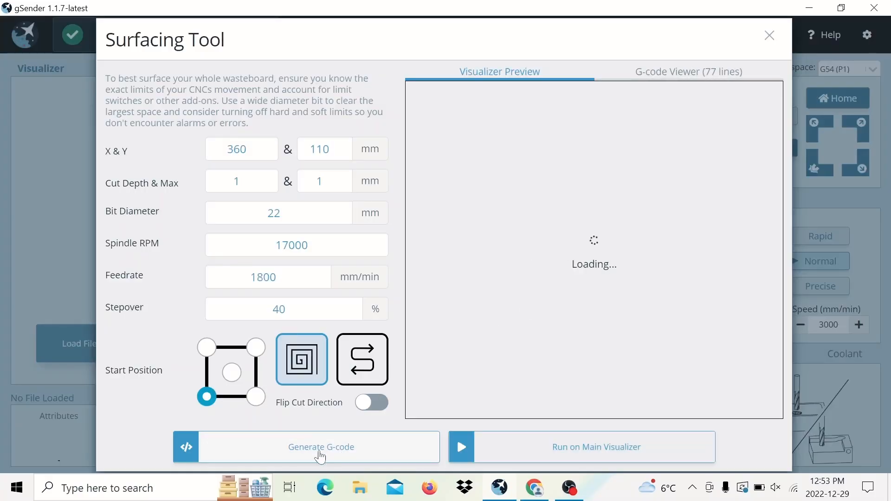
pyautogui.click(321, 447)
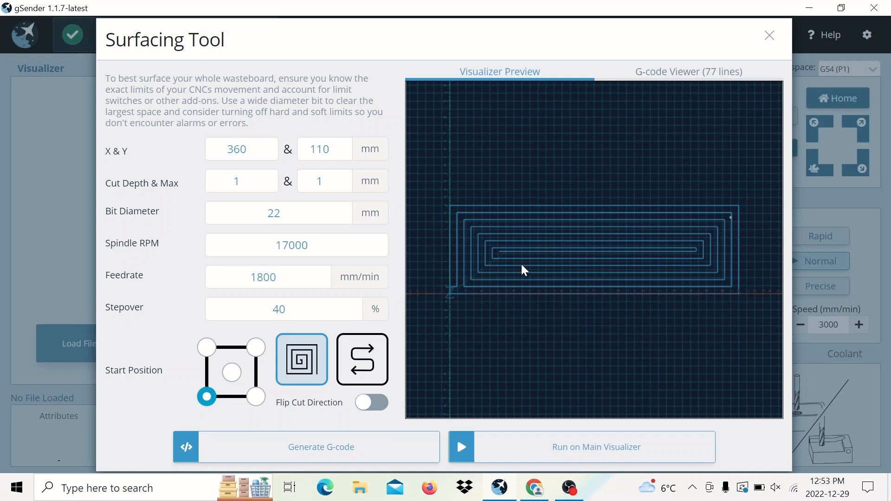
pyautogui.moveTo(551, 271)
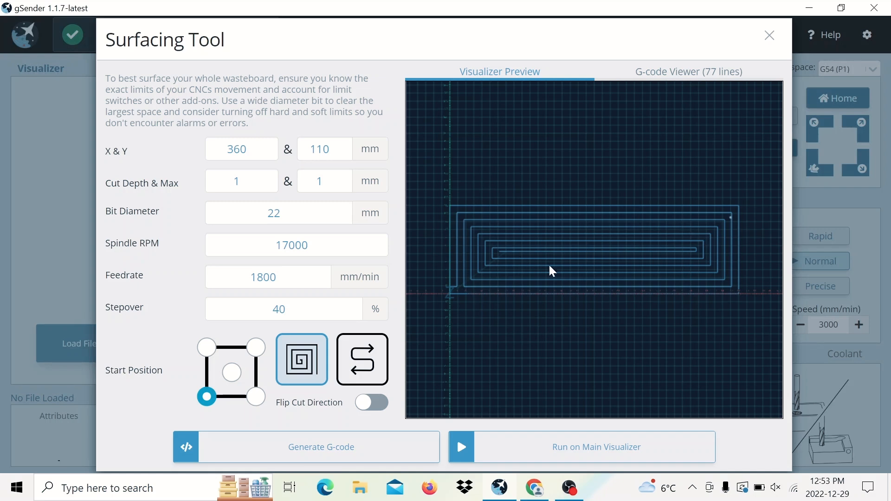
pyautogui.click(362, 359)
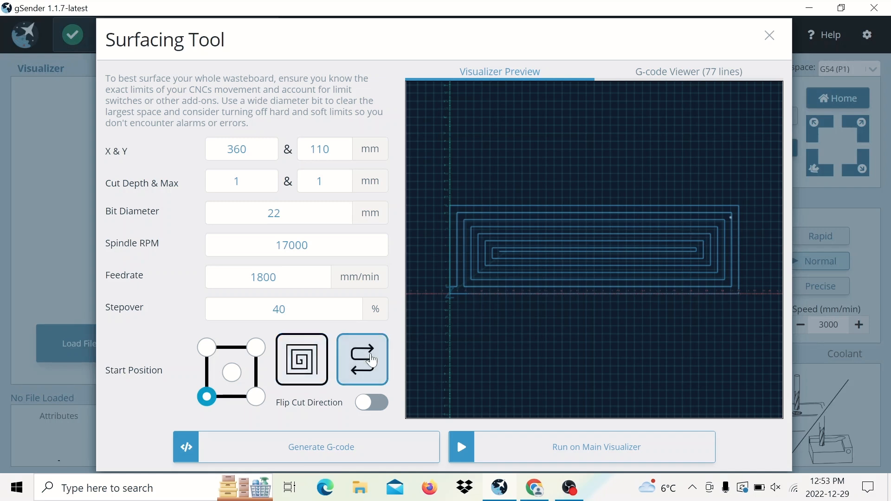
pyautogui.click(362, 359)
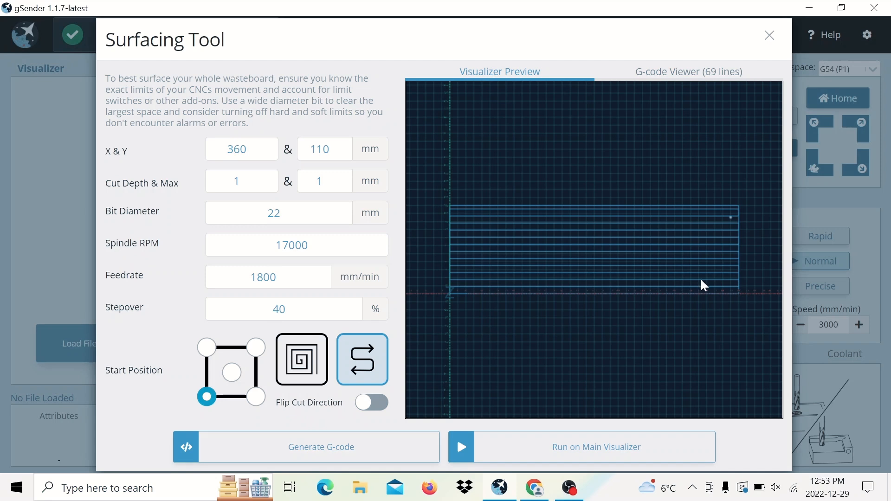
pyautogui.moveTo(578, 262)
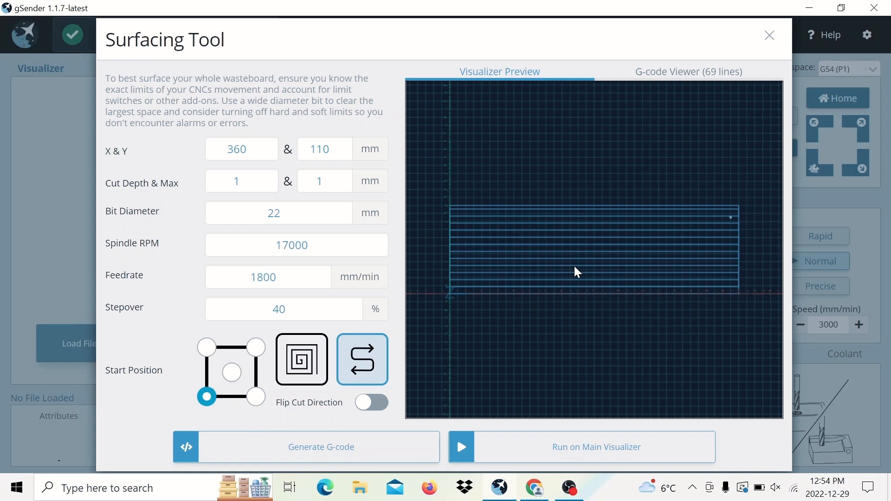
pyautogui.moveTo(693, 111)
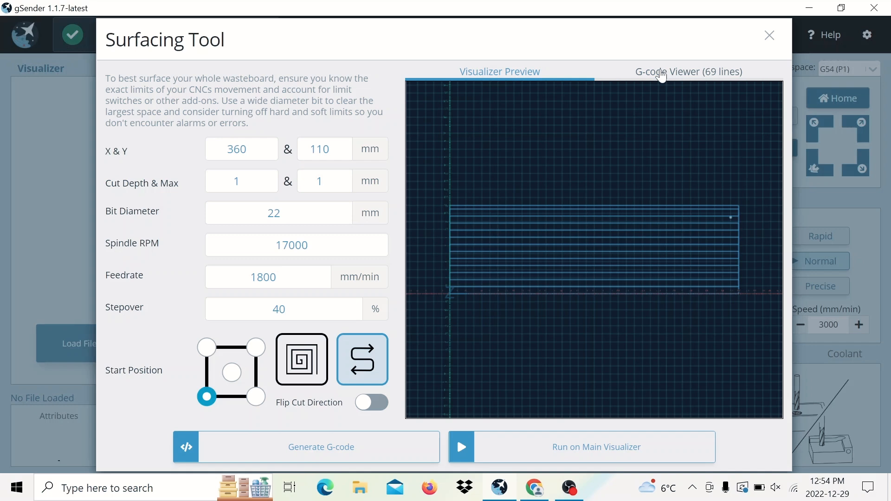
# - Scroll through the 69-line G-code listing, then return to the toolpath preview
pyautogui.click(687, 72)
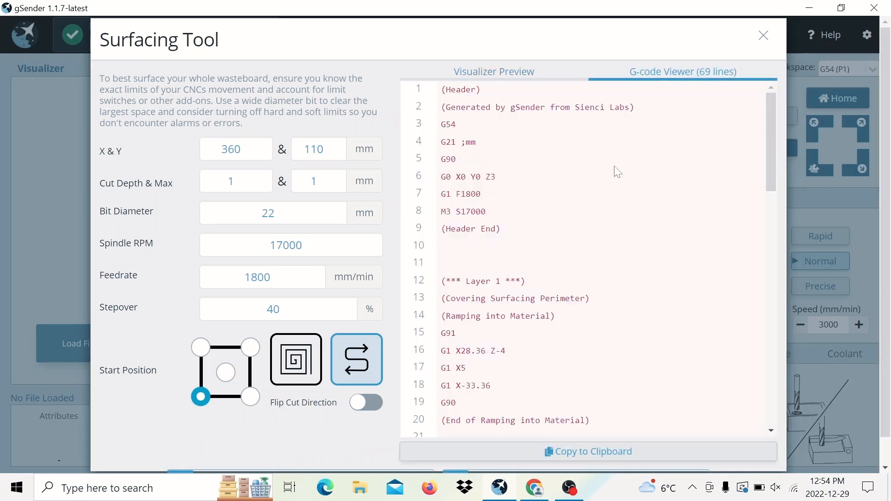
pyautogui.scroll(-3)
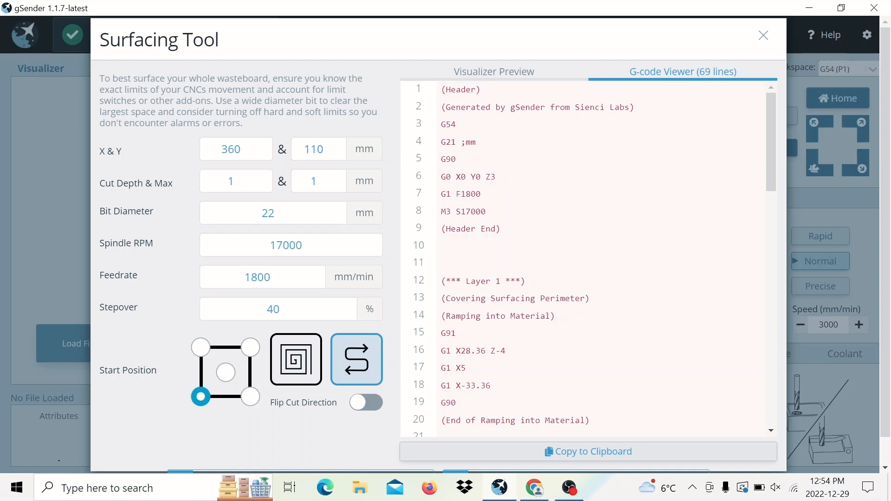
pyautogui.click(498, 71)
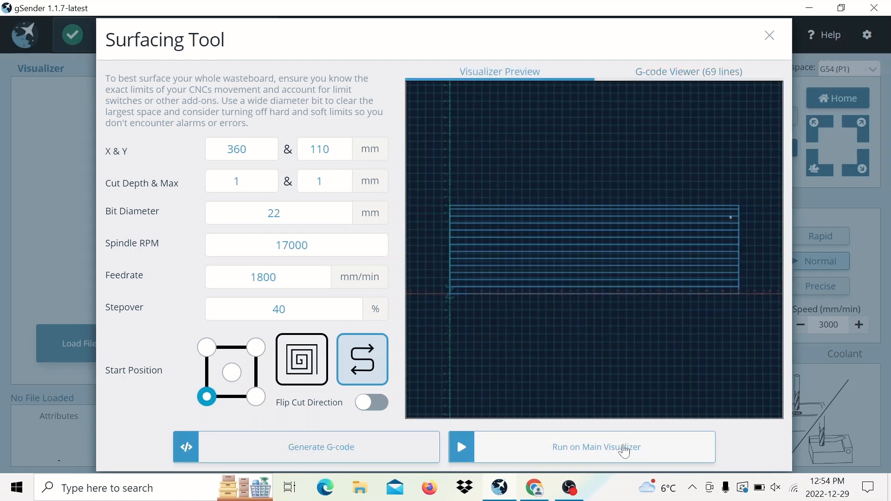
# - Send the zig-zag toolpath to the main visualizer as the gSender_Surfacing job
pyautogui.click(596, 447)
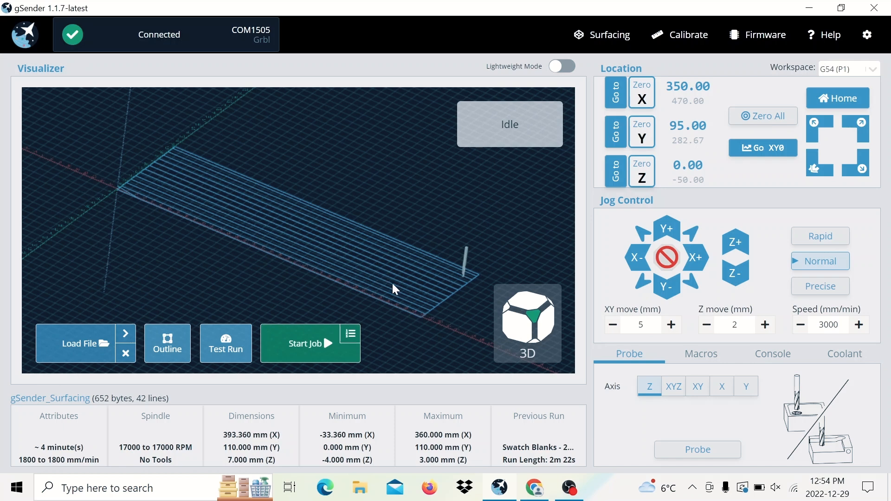
# - Jog the machine to X 814, Y −15 with Z still at zero
pyautogui.click(310, 344)
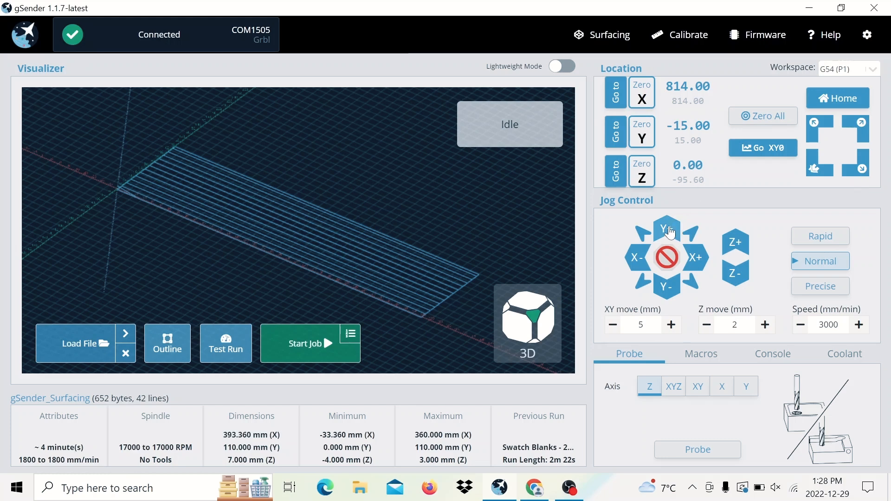
# - Jog along Y with Rapid steps to the far end, around X 813, Y 796
pyautogui.click(666, 225)
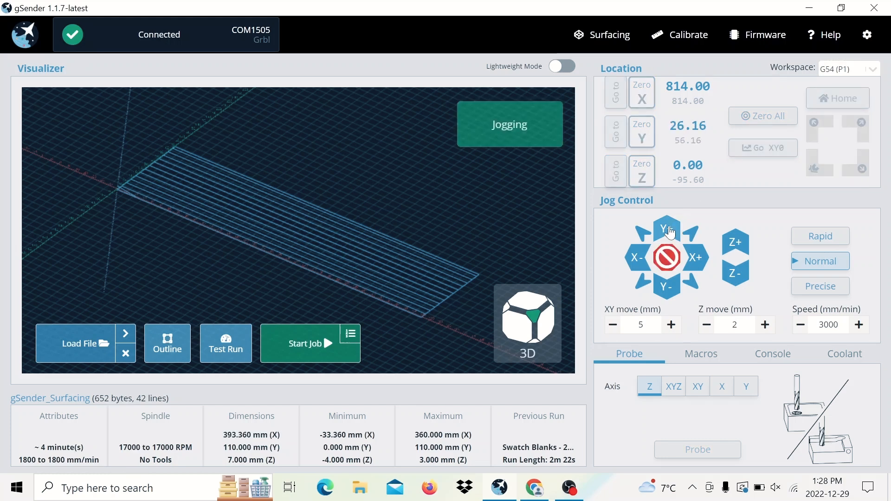
pyautogui.click(666, 228)
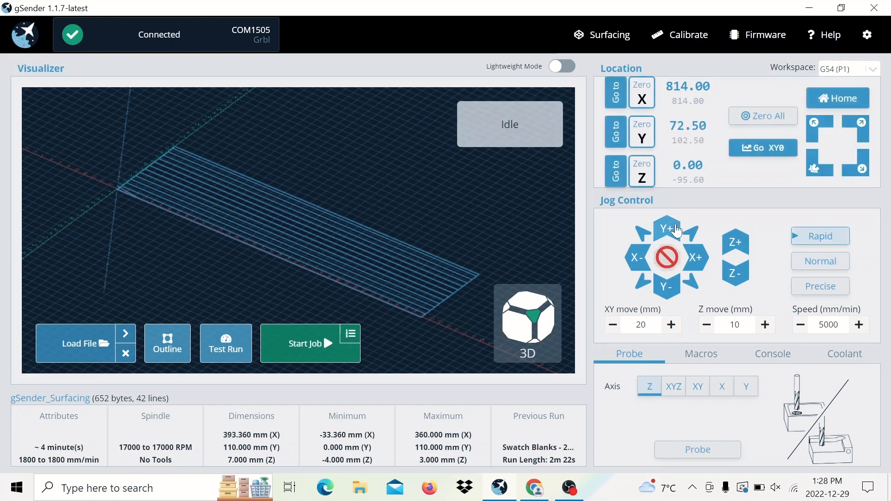
pyautogui.click(695, 257)
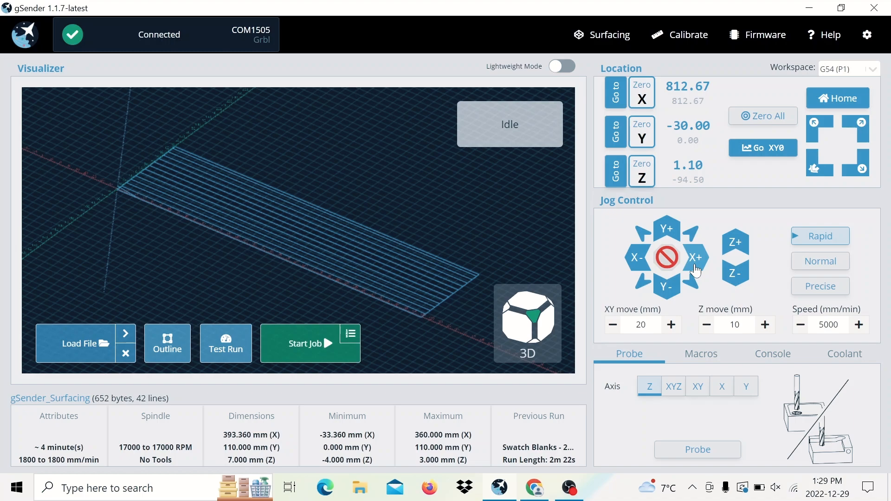
pyautogui.click(666, 228)
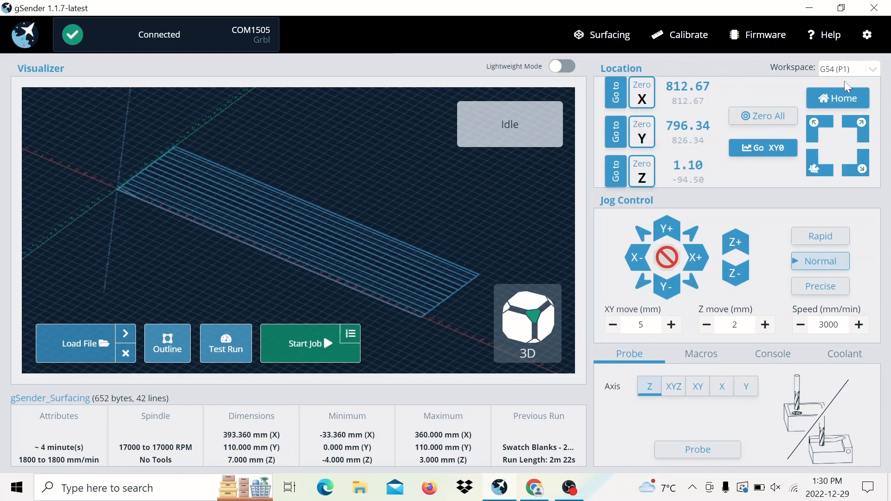
# - Enter an 814 × 800 mm surfacing area and a 2200 mm/min feedrate
pyautogui.click(608, 34)
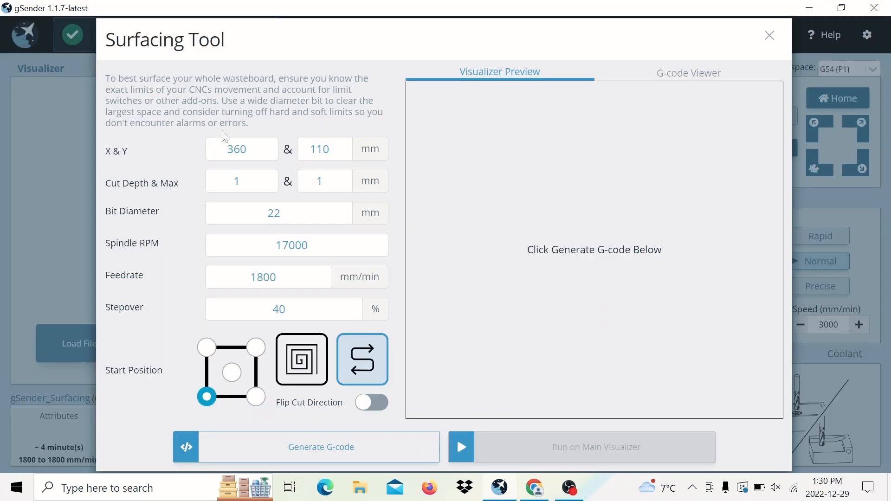
pyautogui.click(241, 149)
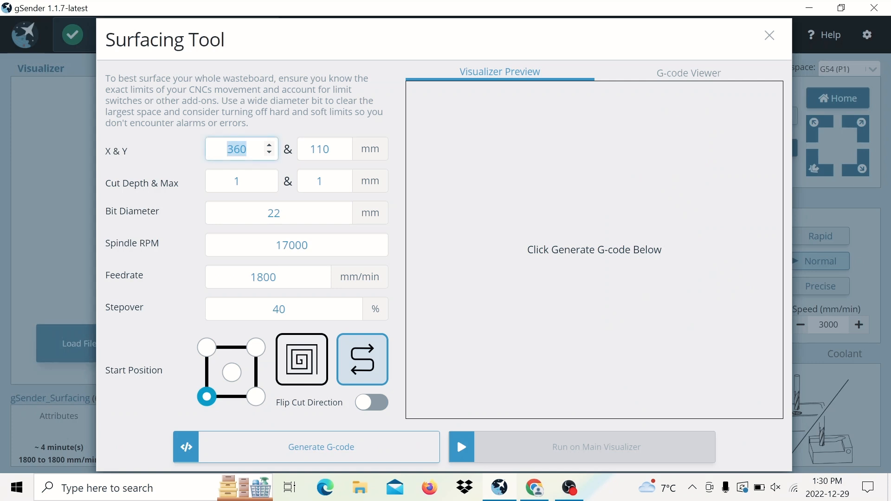
pyautogui.write('814')
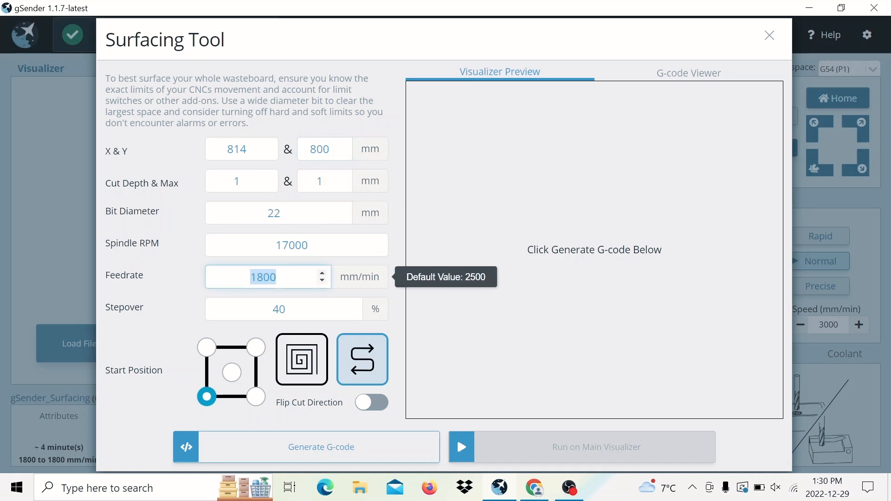
pyautogui.write('2200')
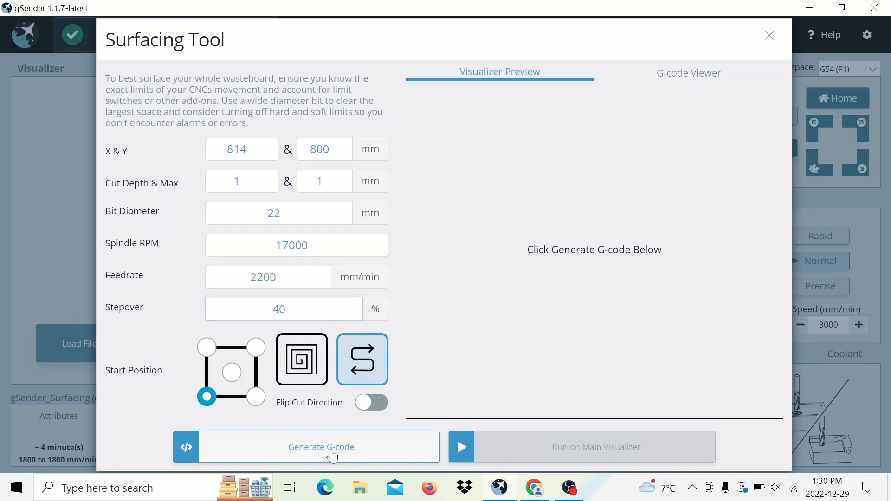
# - Generate the 814 × 800 mm surfacing G-code and send it to the main visualizer
pyautogui.click(321, 446)
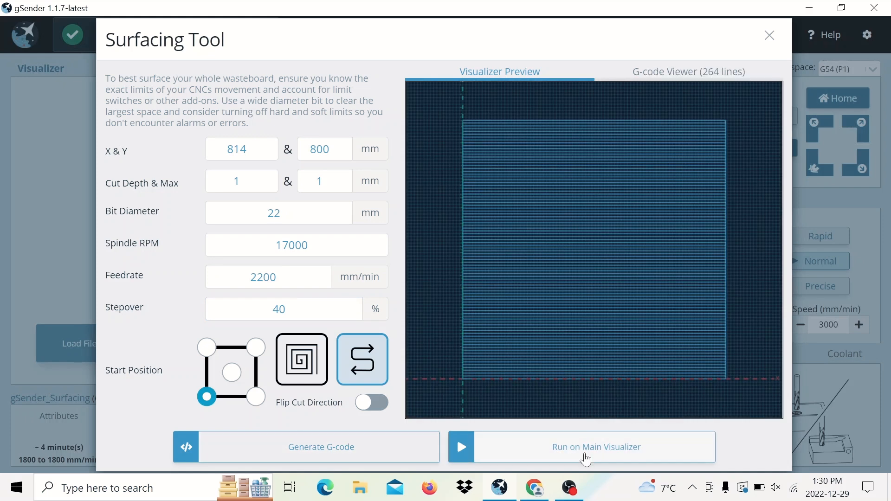
pyautogui.click(596, 447)
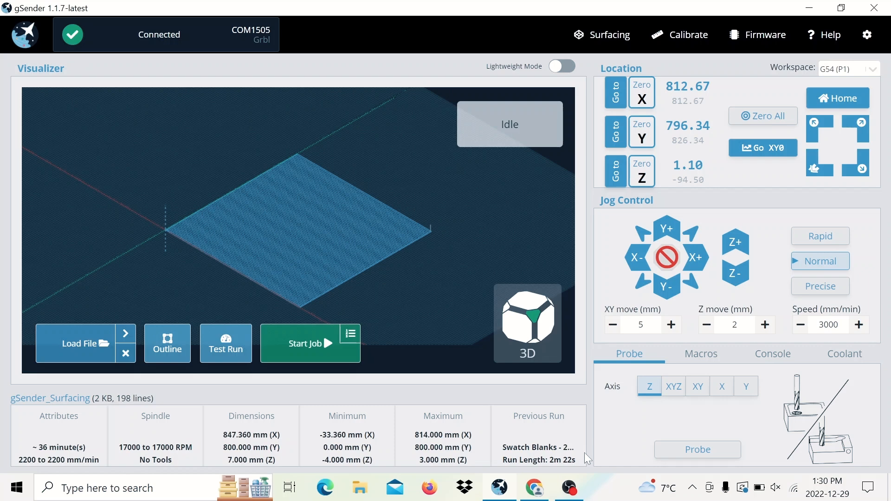
pyautogui.moveTo(542, 466)
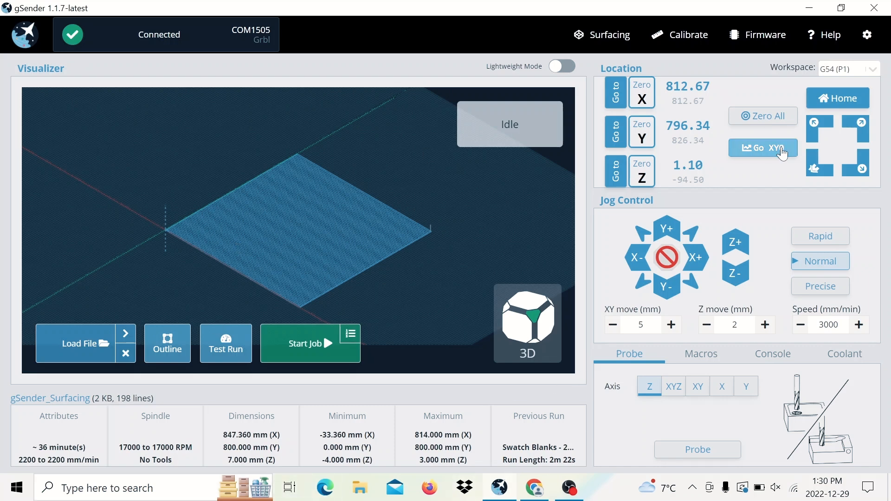
pyautogui.click(763, 116)
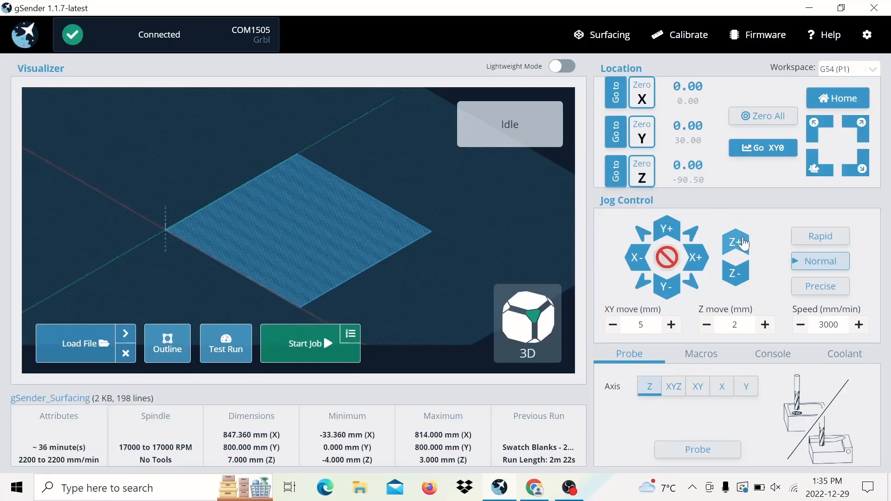